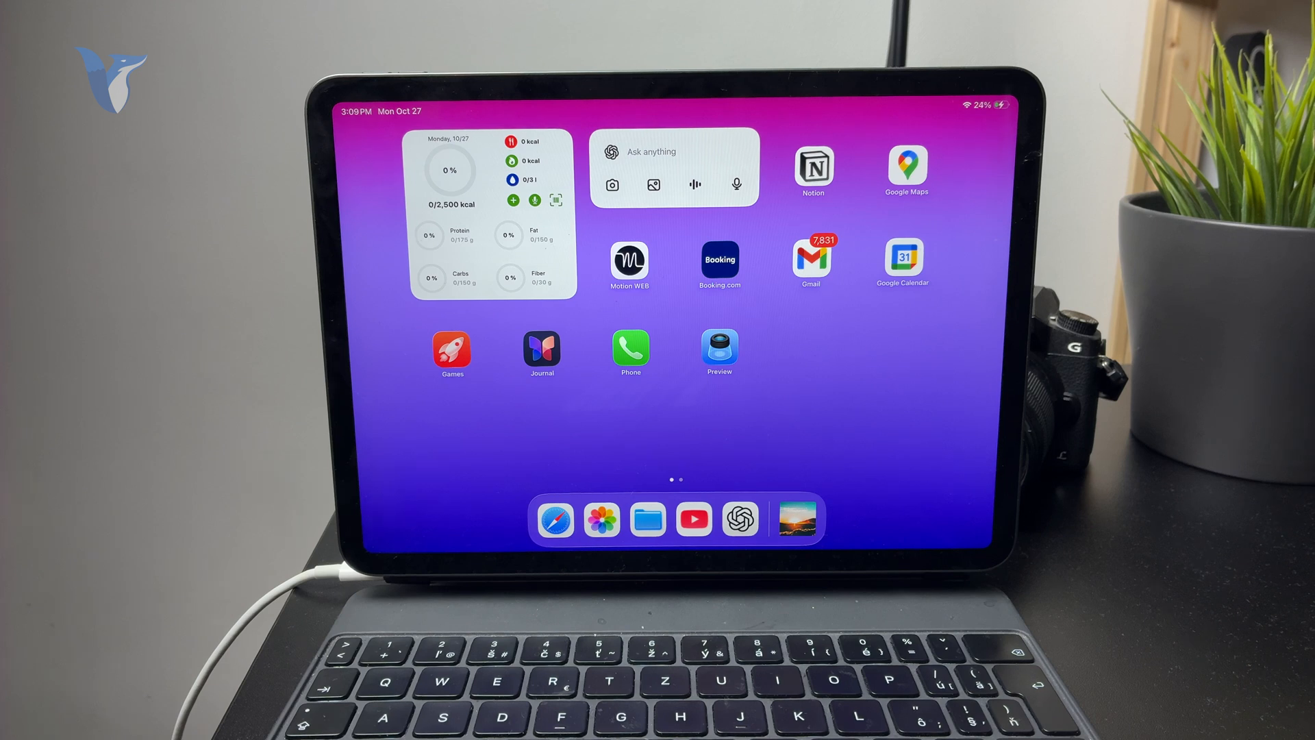
Step: Launch YouTube and scroll Foxtecc's videos to open 'How to Save Photos in Different Albums on iPhone'
click(693, 518)
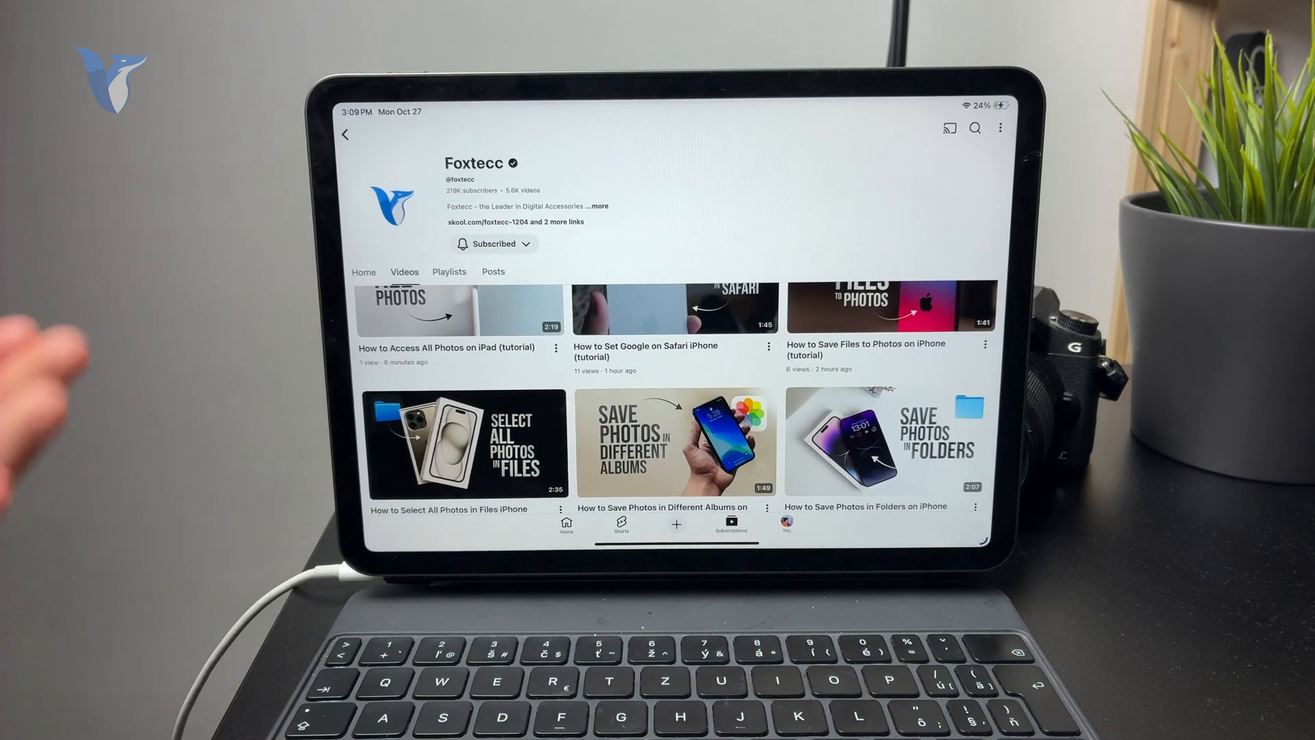
scroll(down, 3)
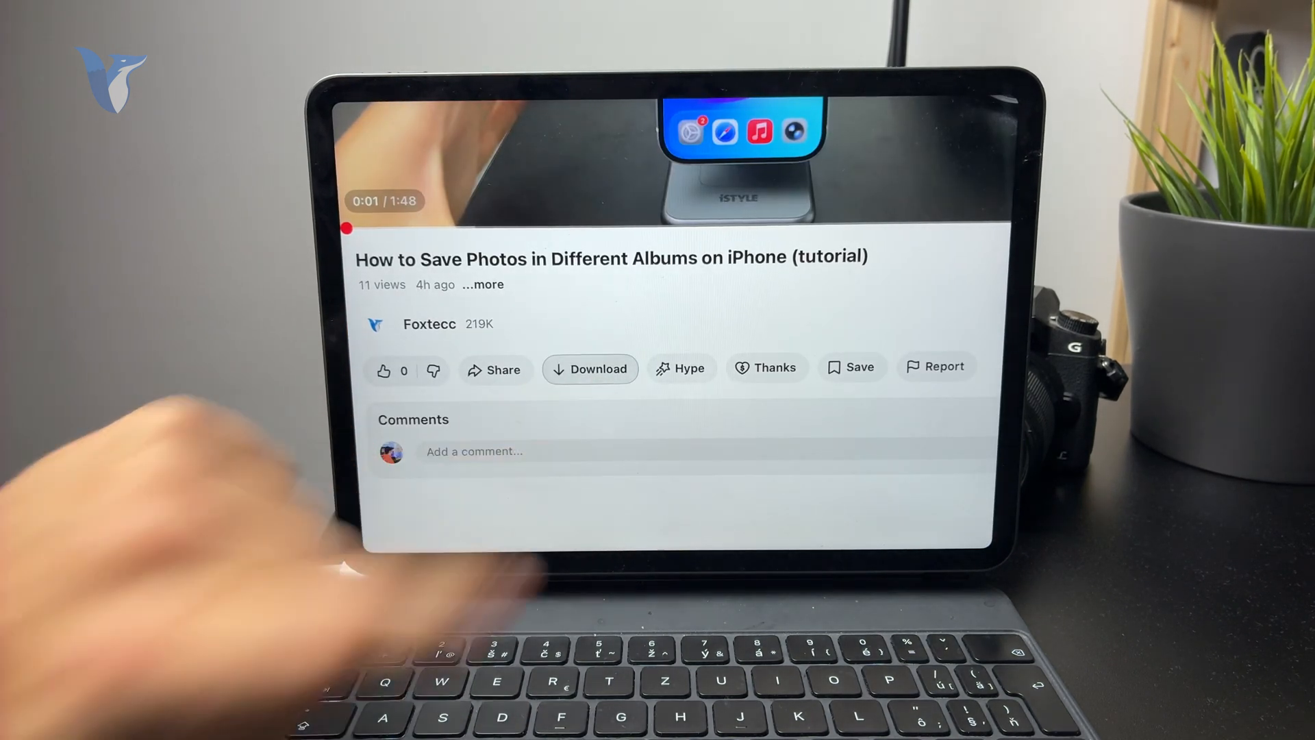
Step: Download the video, then tap Downloaded to bring up the Delete from downloads prompt
click(590, 369)
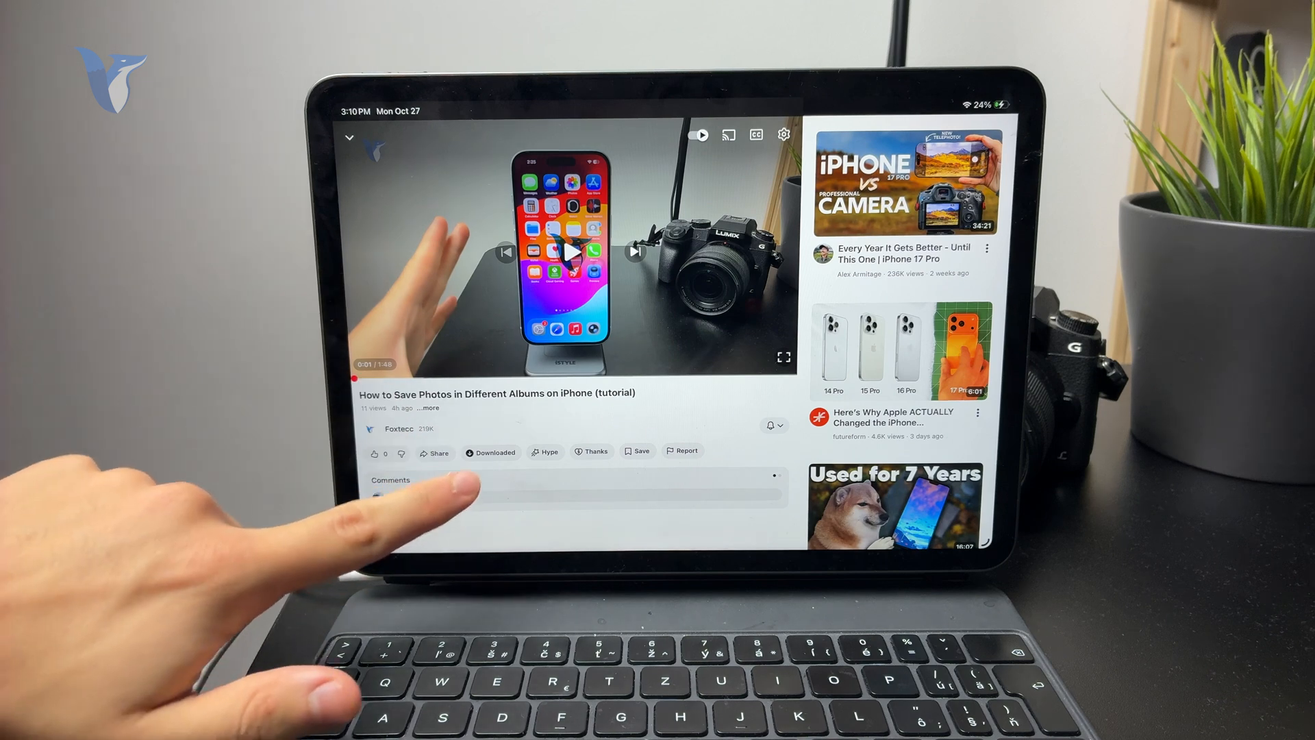
click(493, 451)
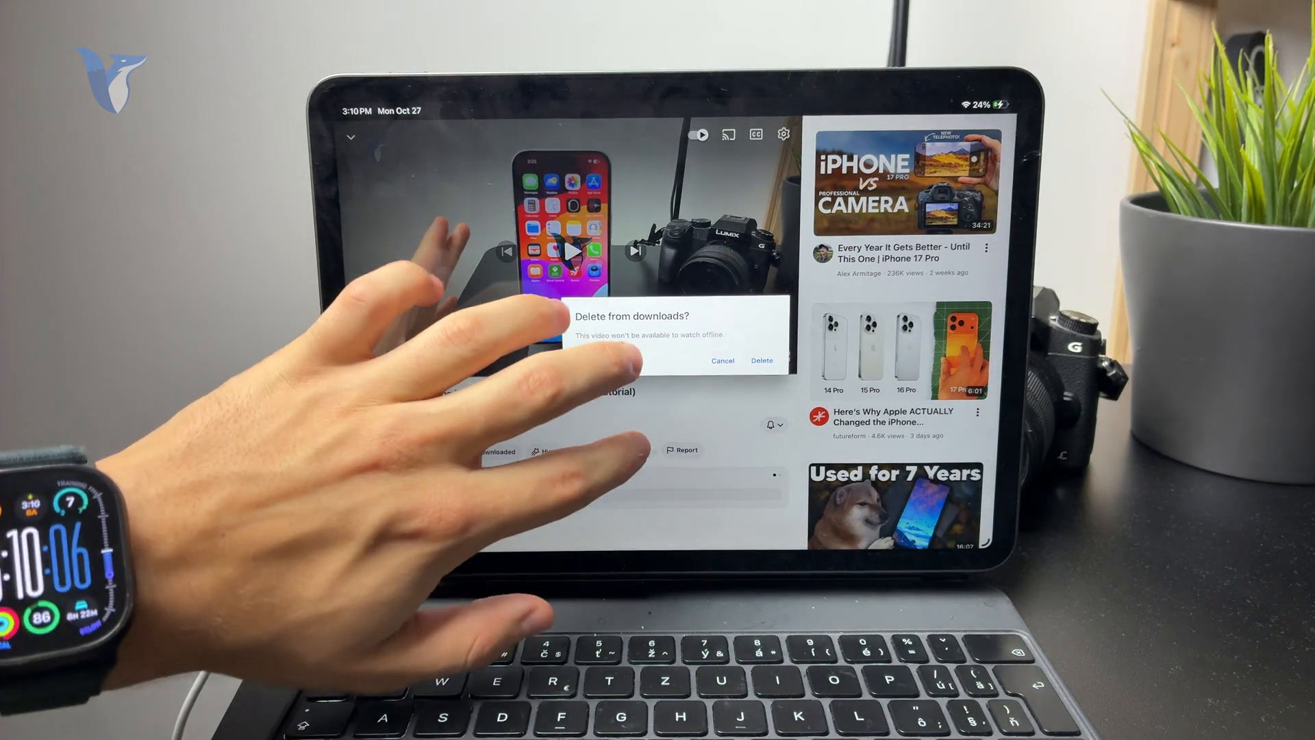